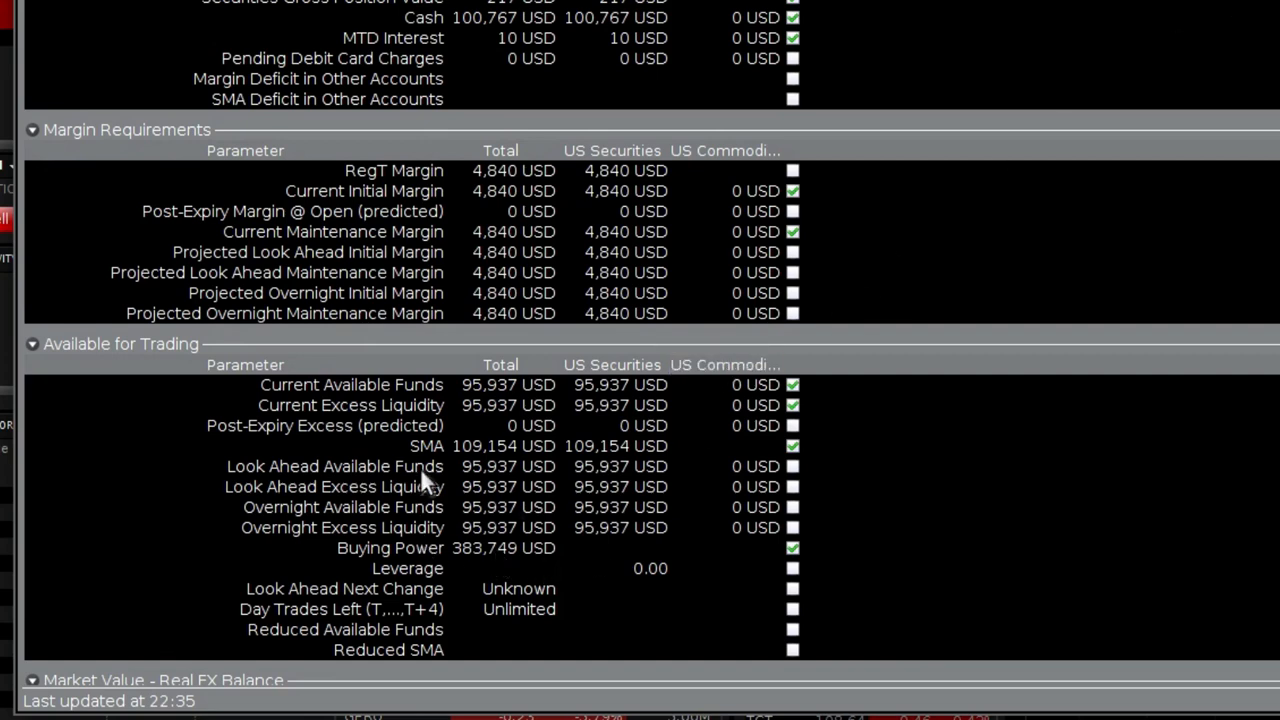
mouse_move(470, 560)
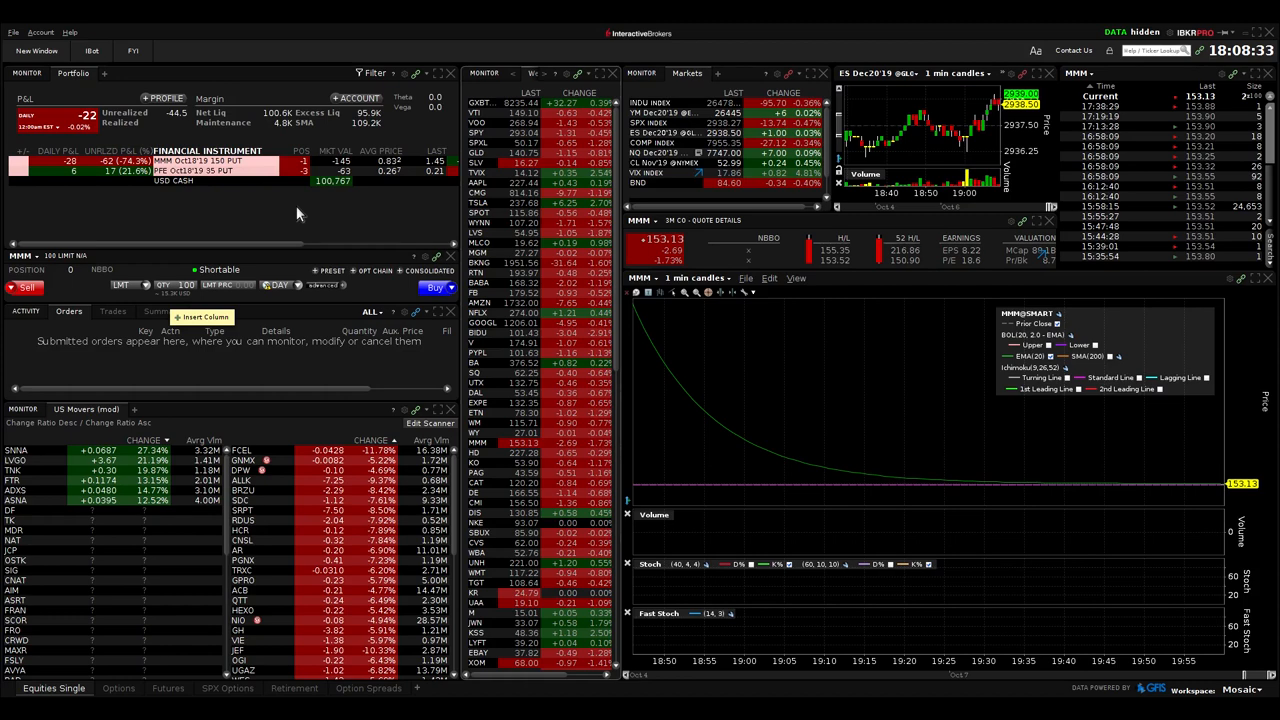
mouse_move(324, 224)
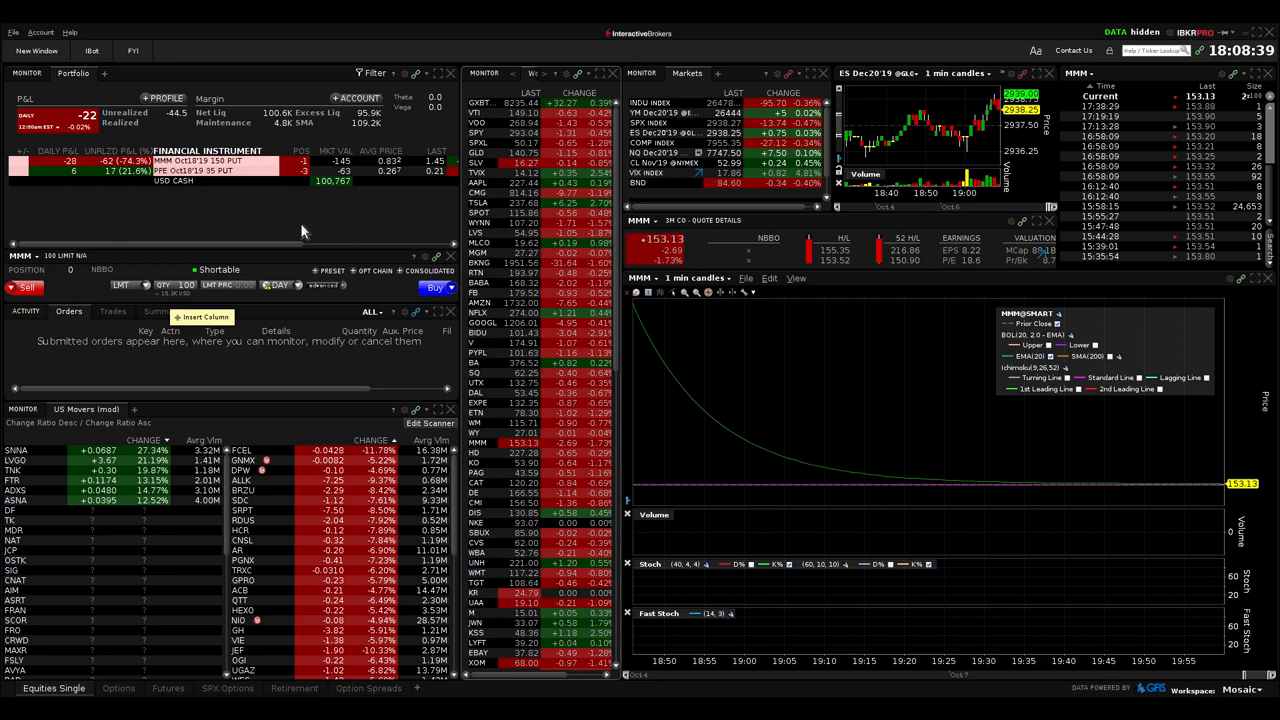
mouse_move(340, 232)
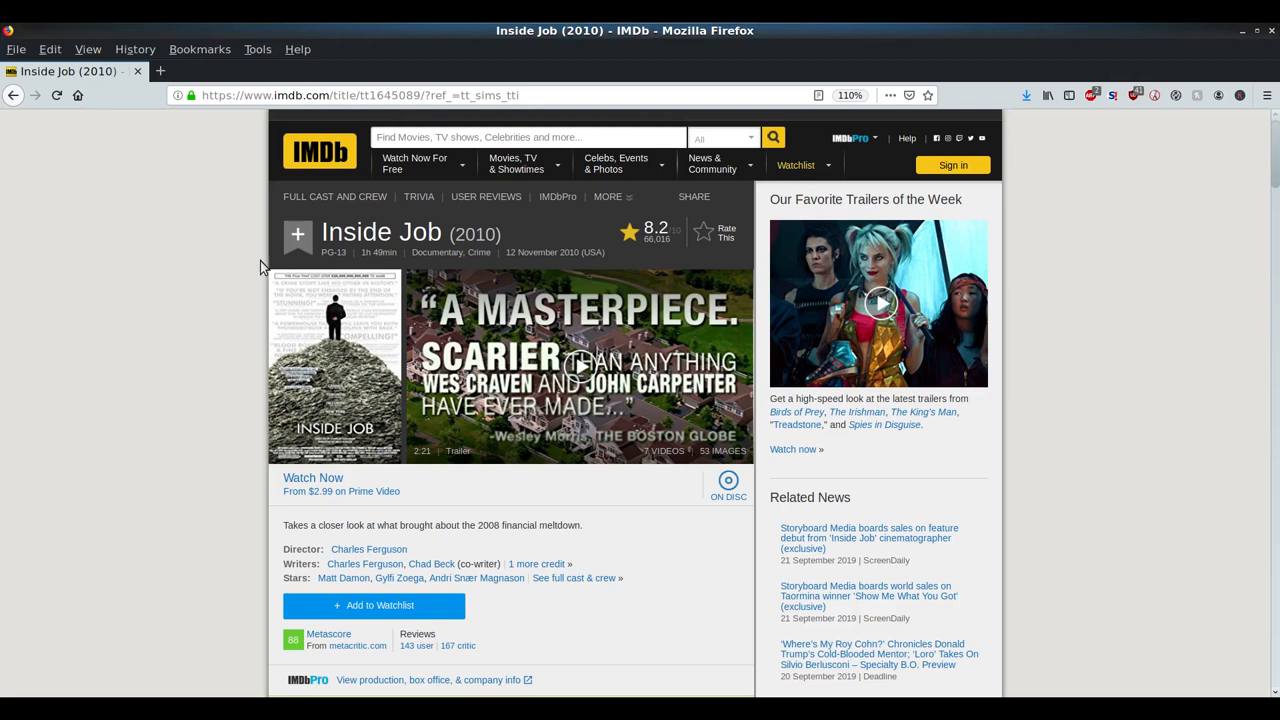
mouse_move(210, 250)
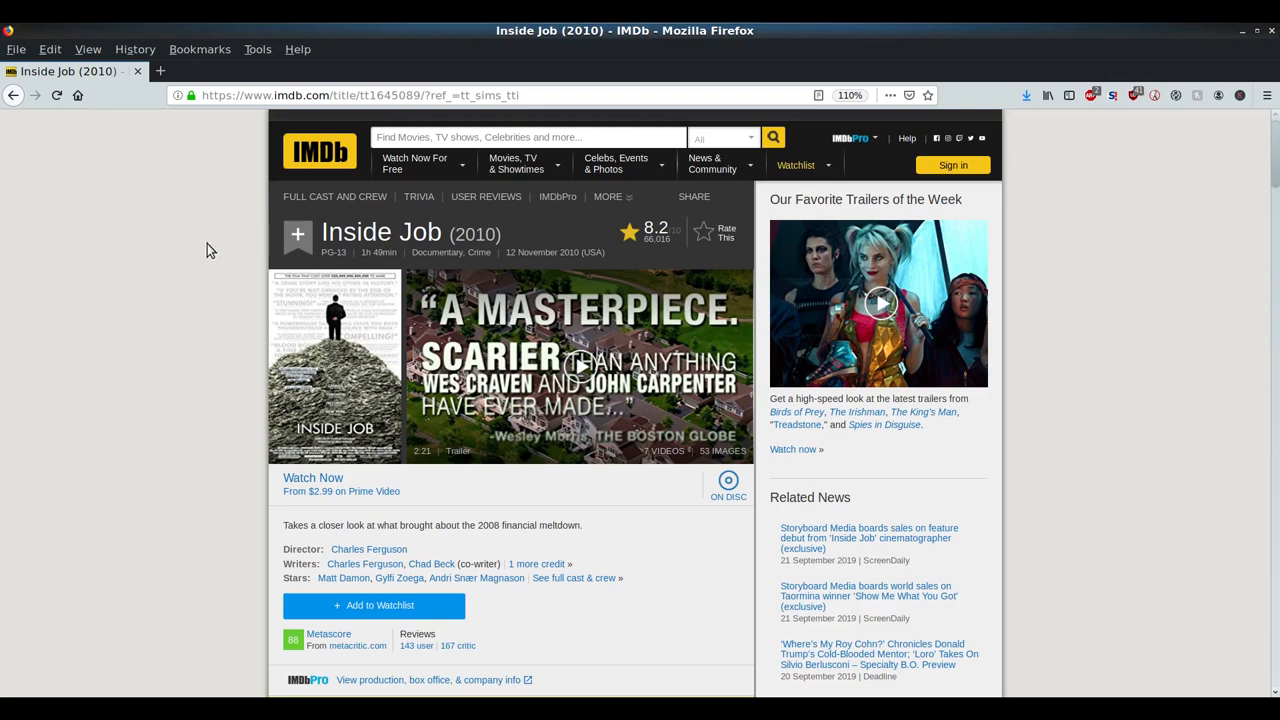
mouse_move(184, 360)
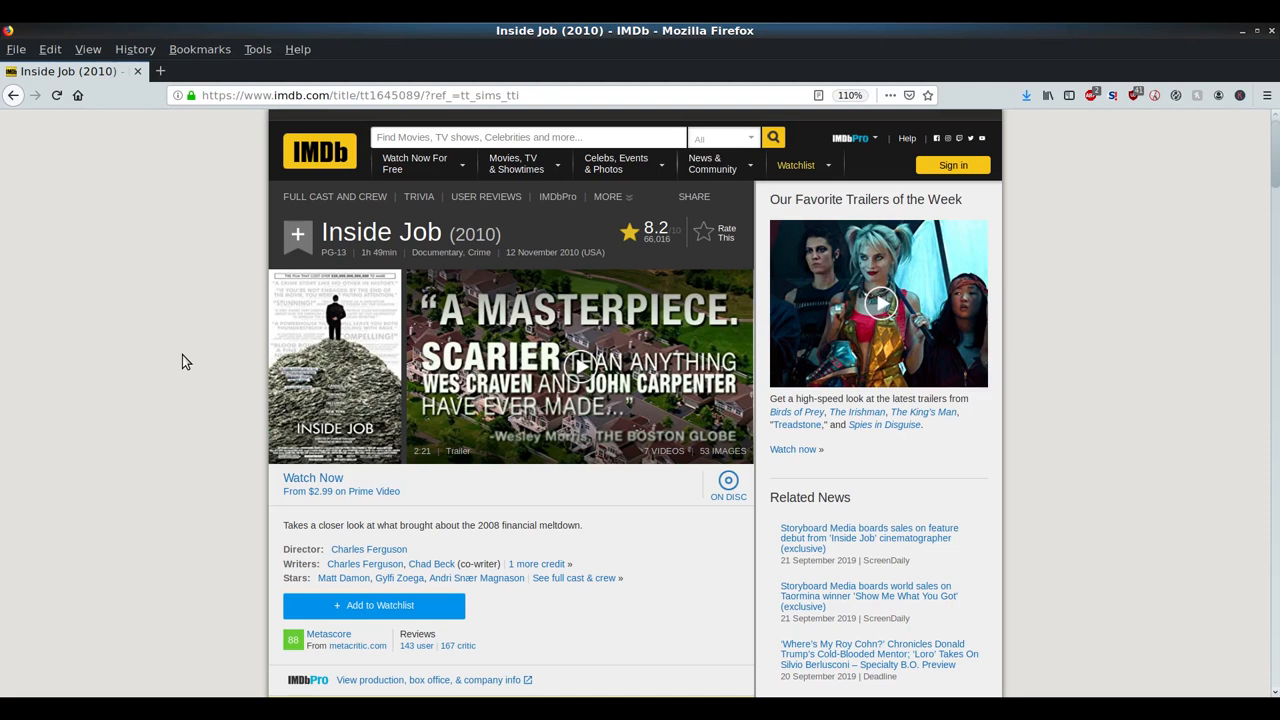
mouse_move(220, 268)
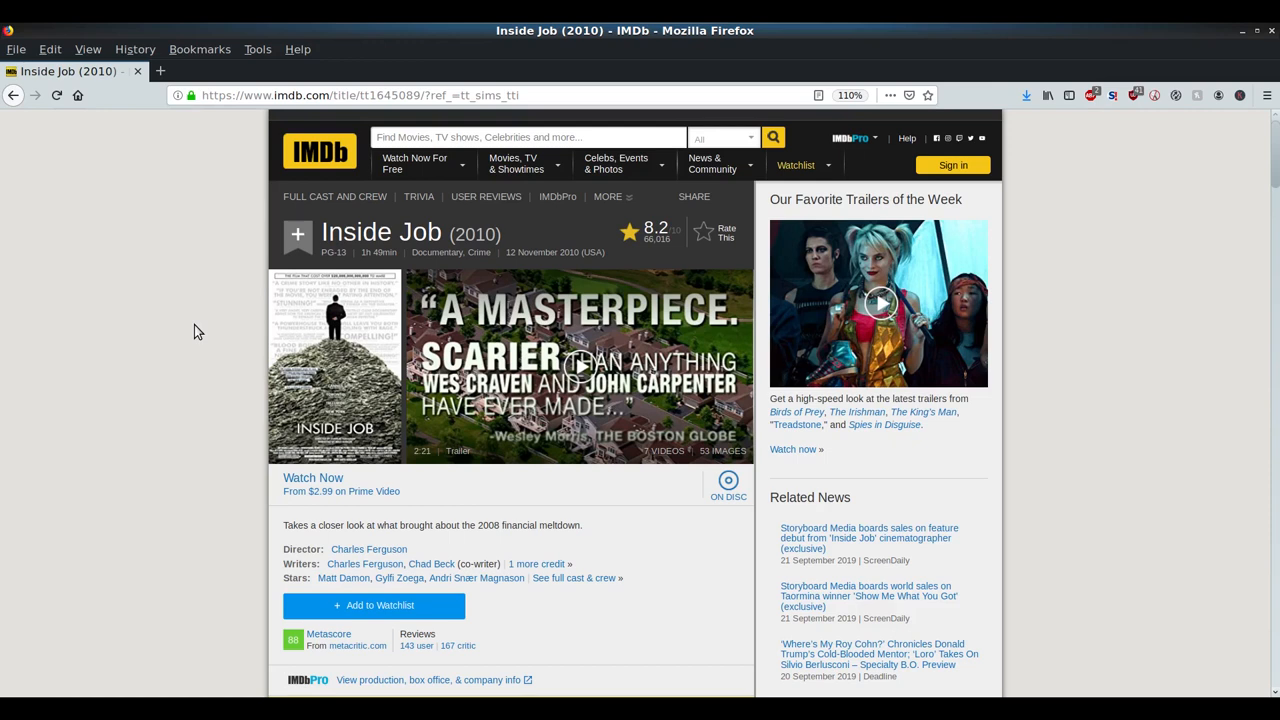
mouse_move(576, 438)
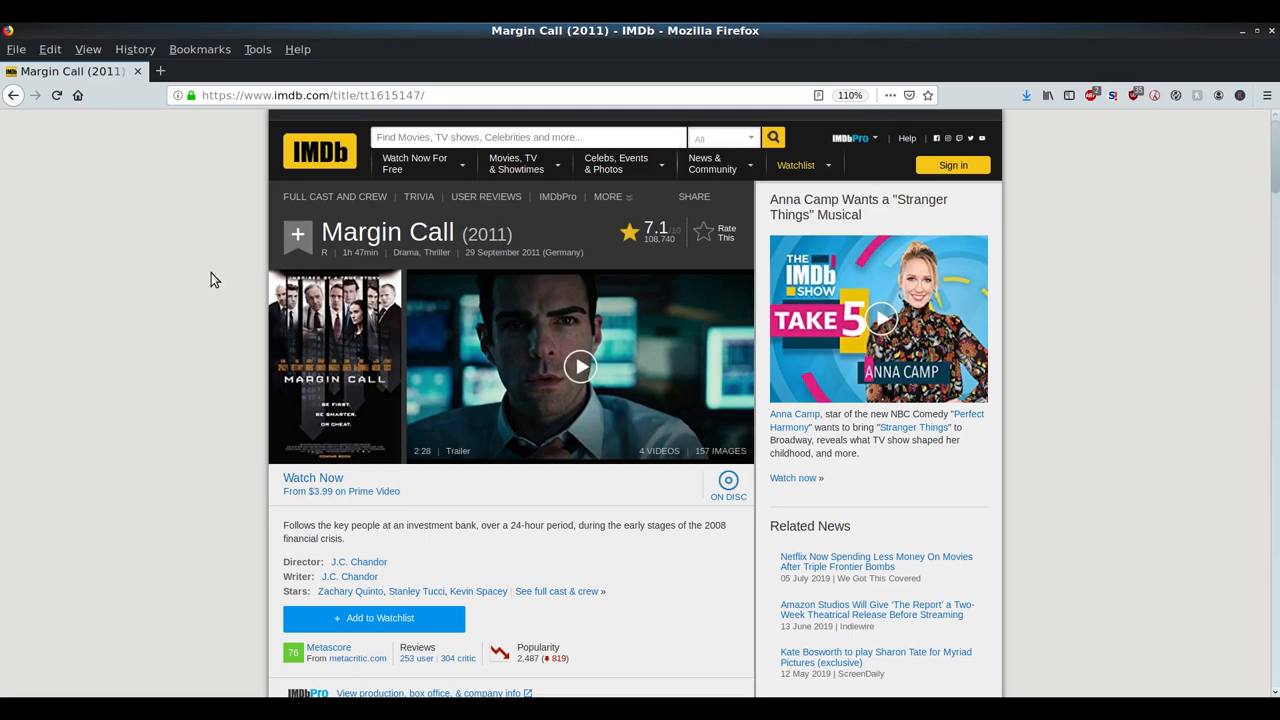
mouse_move(224, 424)
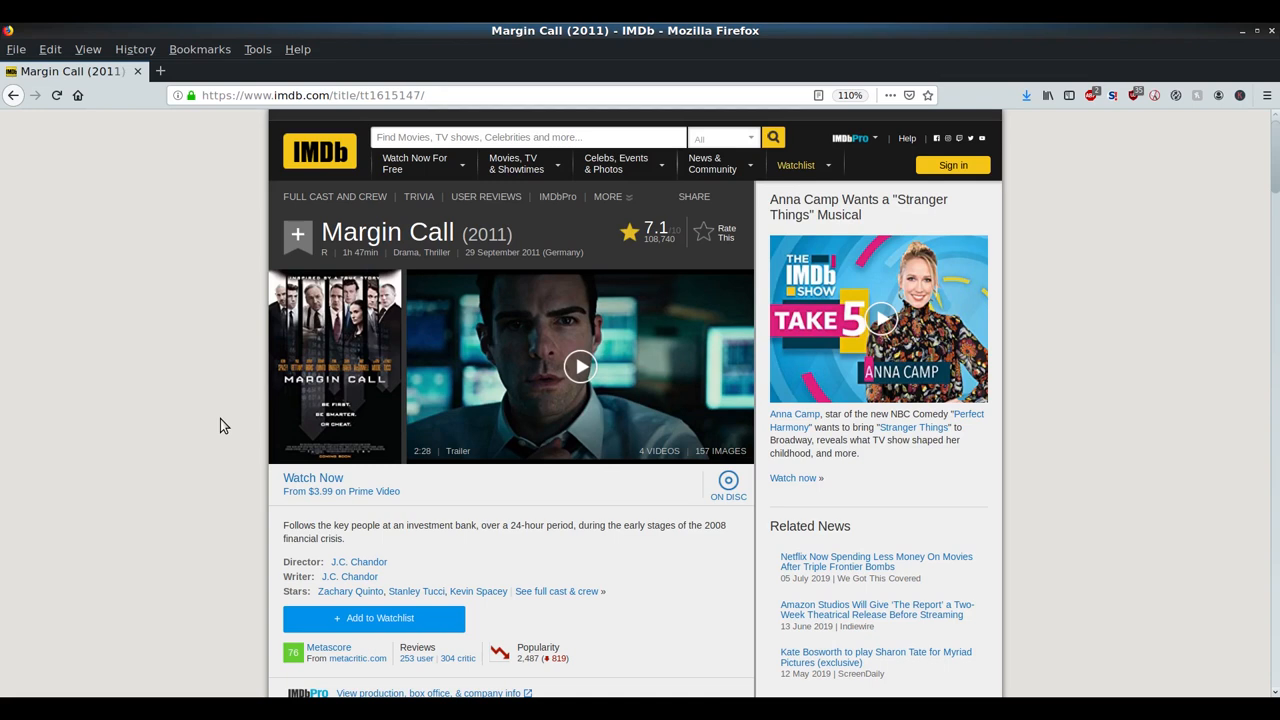
mouse_move(116, 402)
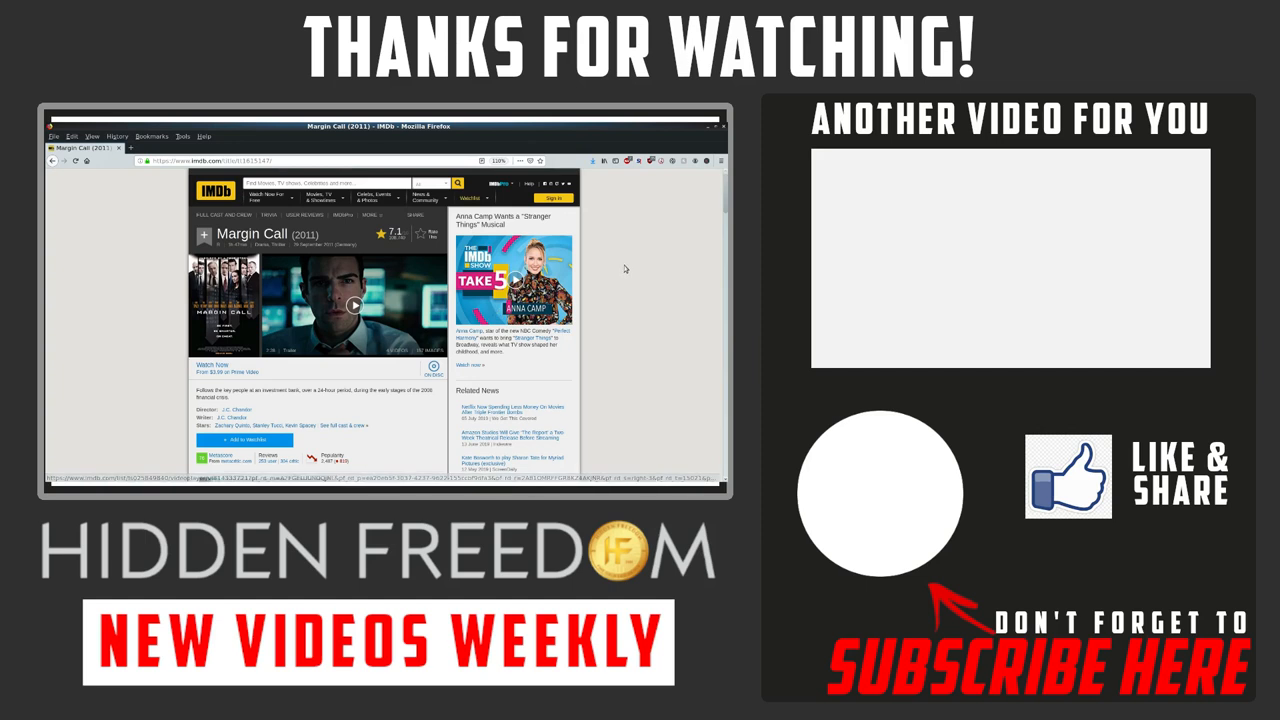
mouse_move(150, 272)
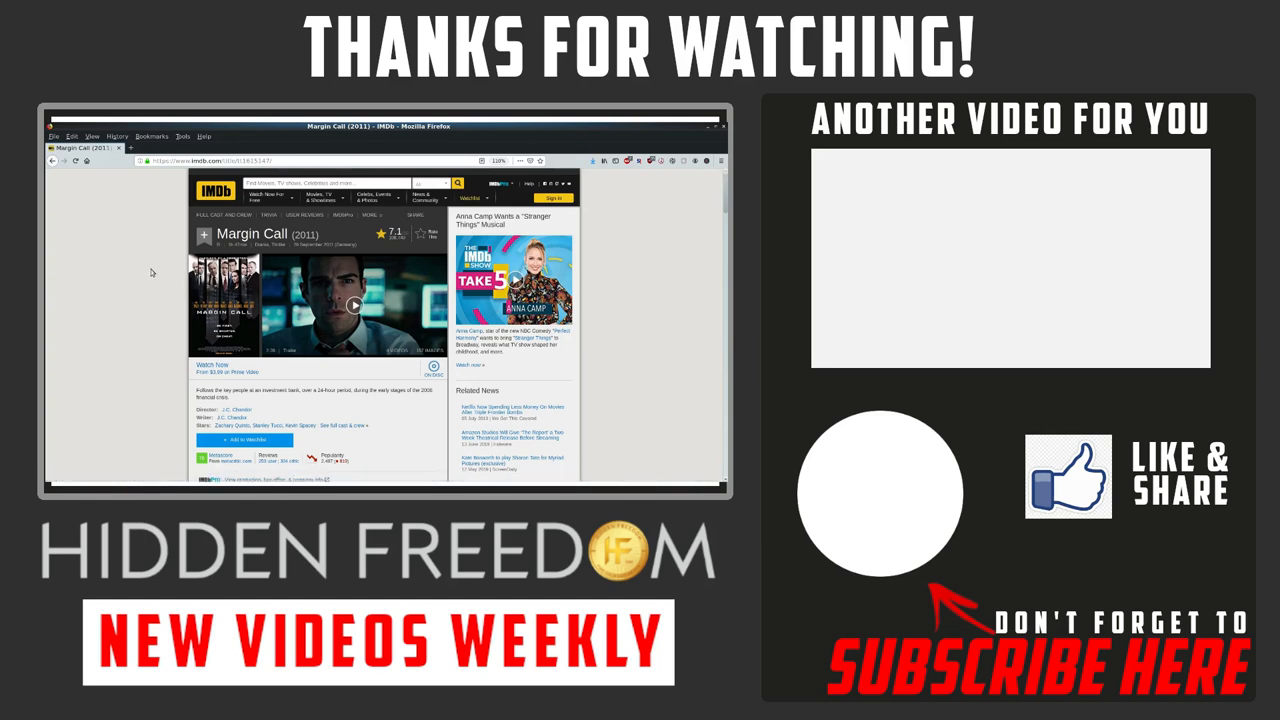